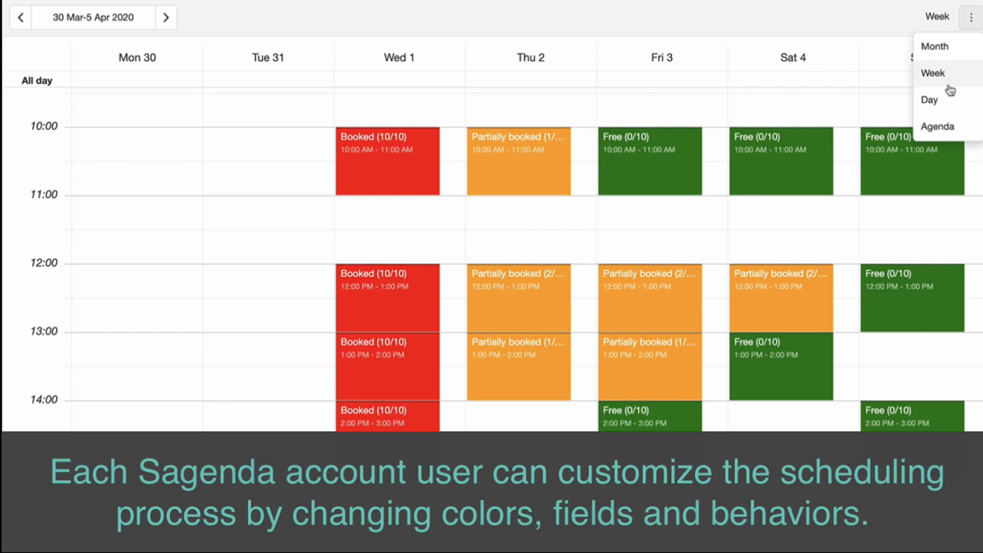
# Show the calendar by week and select the Viola Lesson agenda for 2–8 April
pyautogui.click(937, 126)
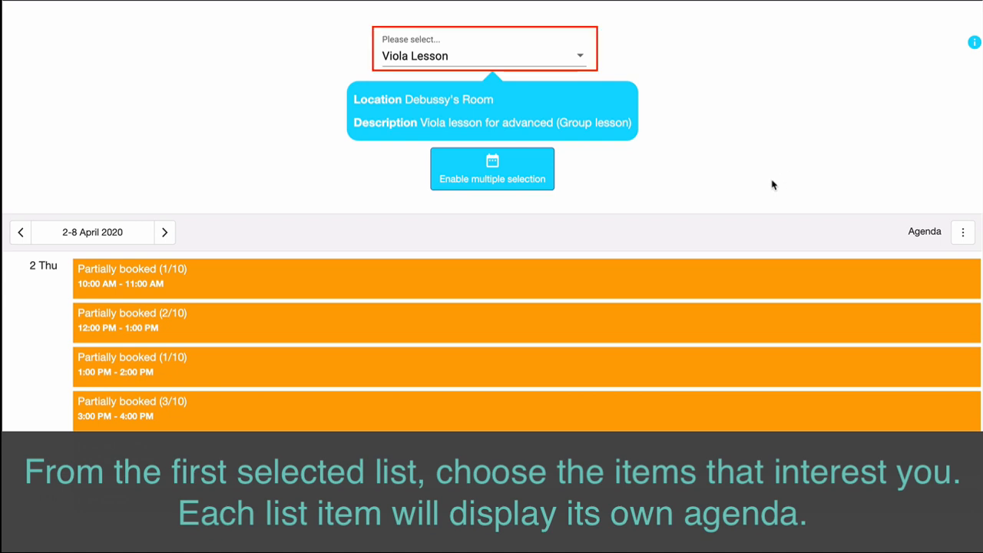
pyautogui.click(484, 55)
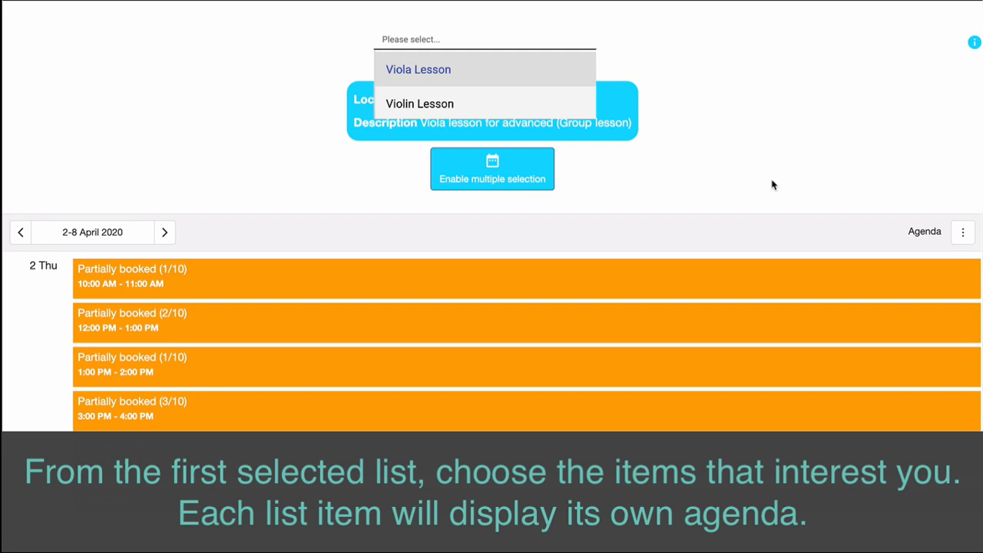
pyautogui.scroll(-3)
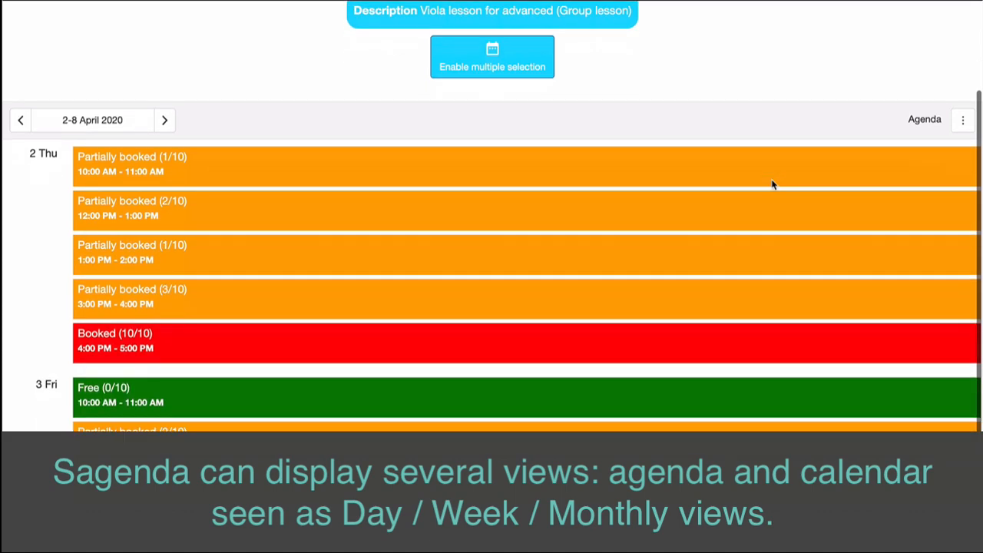
pyautogui.scroll(-3)
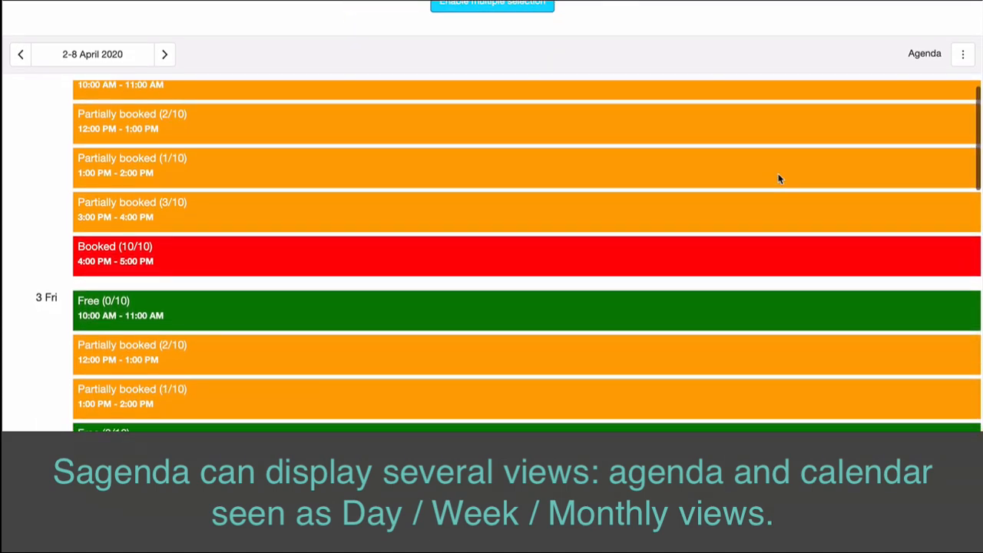
pyautogui.click(964, 56)
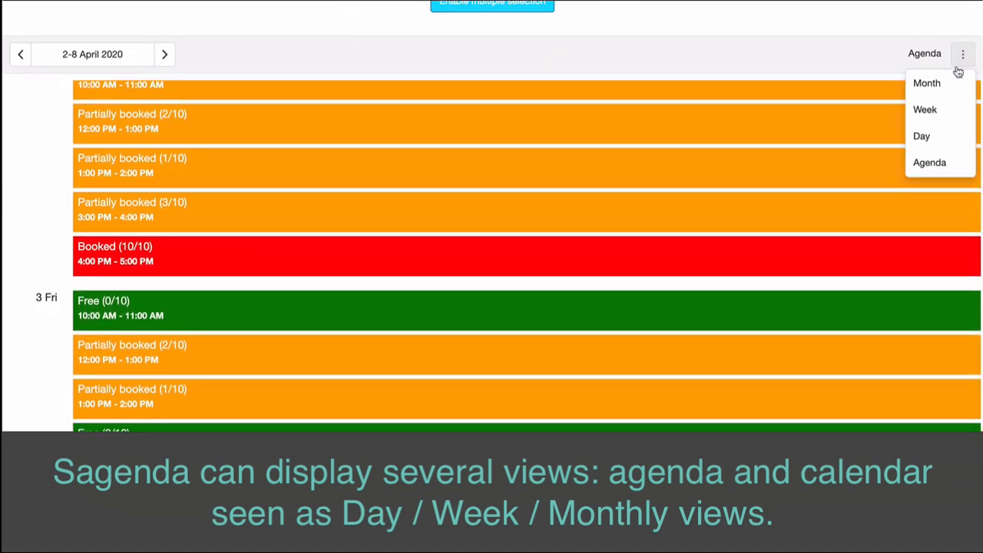
pyautogui.click(922, 136)
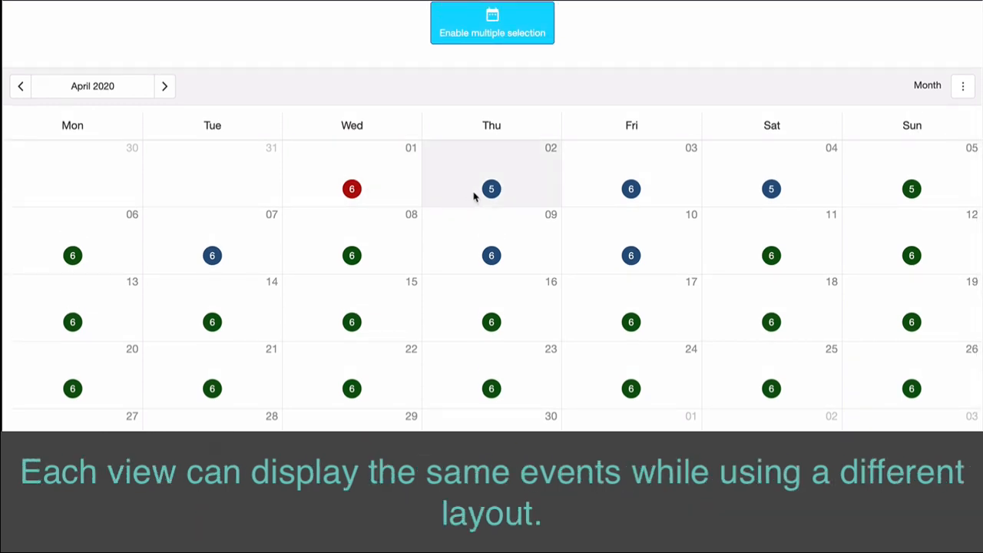
pyautogui.click(492, 189)
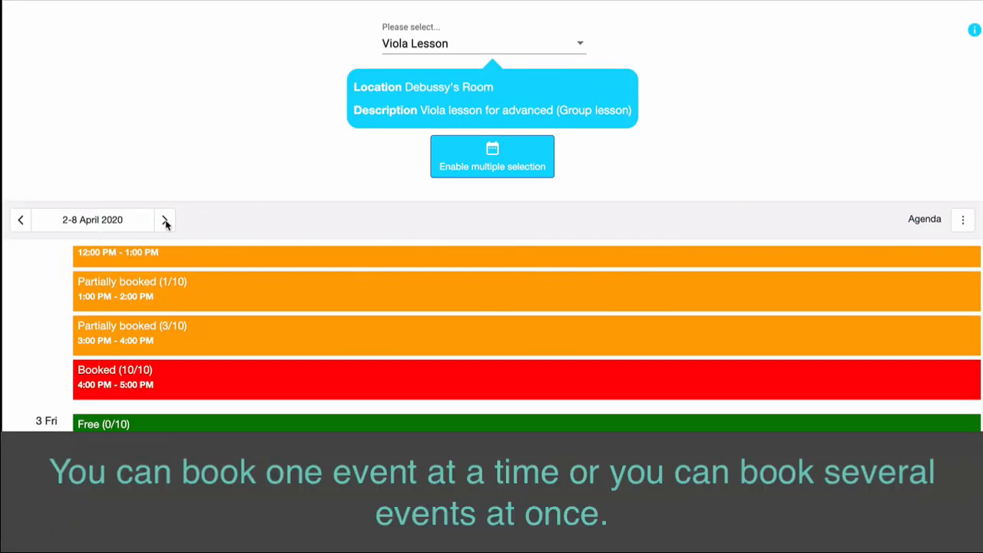
# Advance to the 9–15 April week and enable multiple slot selection for 9 April
pyautogui.click(166, 222)
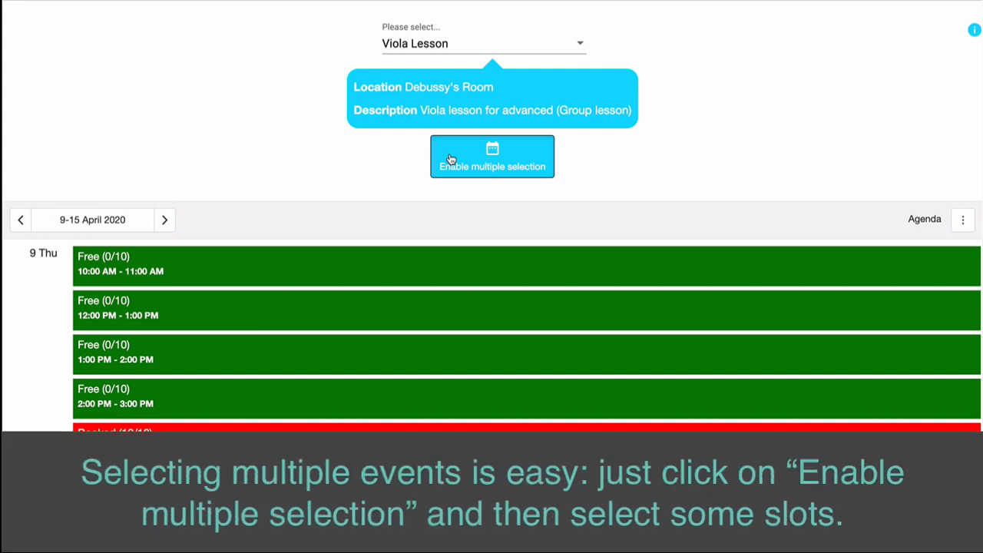
pyautogui.click(491, 157)
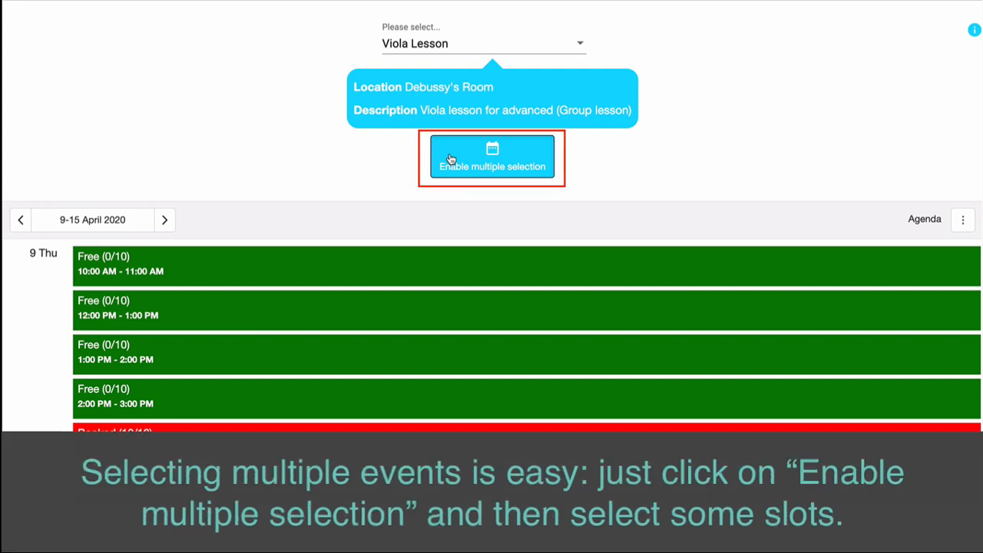
pyautogui.click(492, 157)
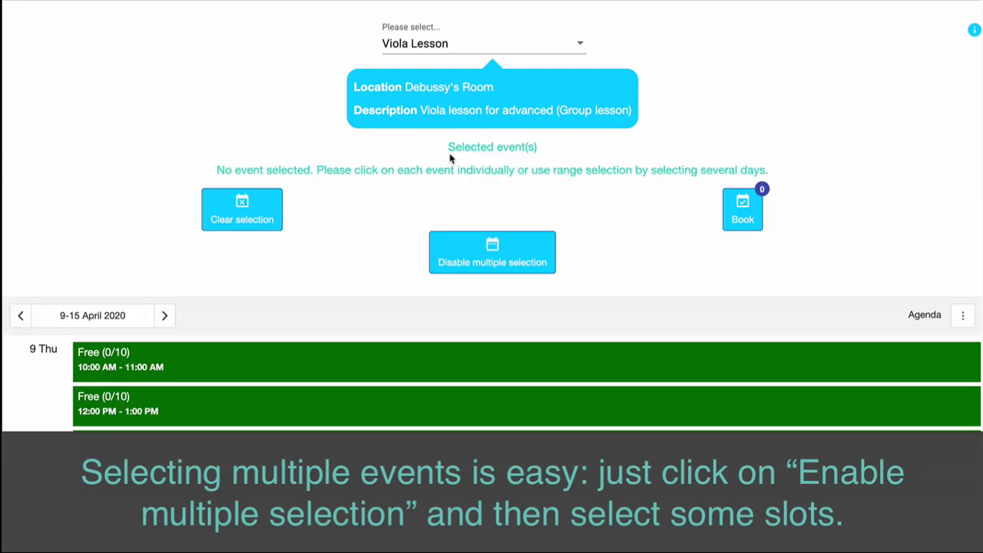
pyautogui.scroll(-3)
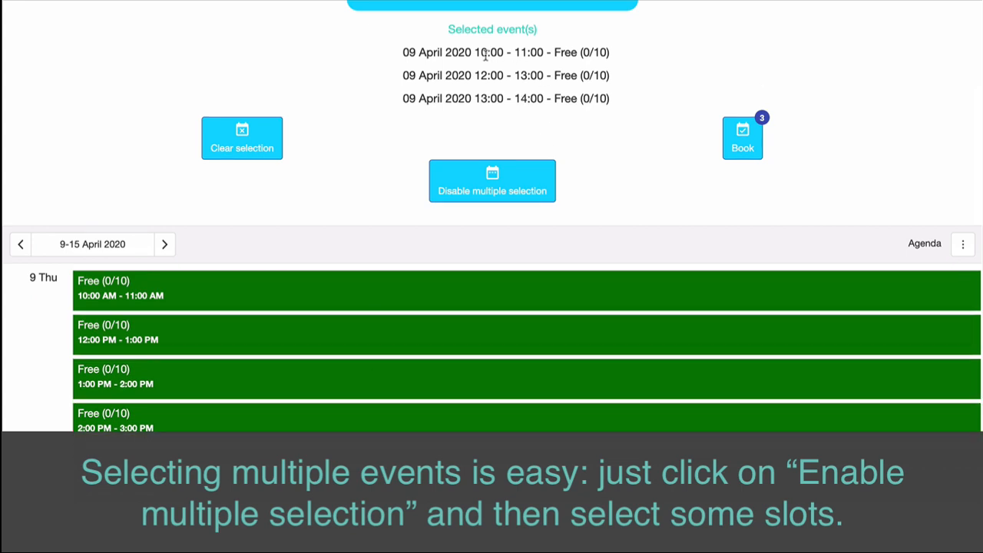
pyautogui.moveTo(664, 147)
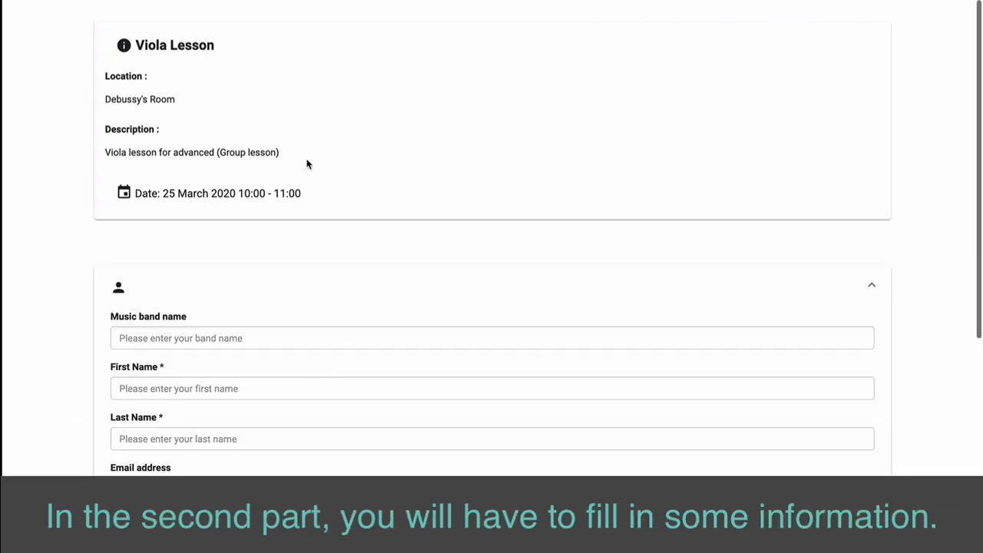
# Enter band name 'Oh Hiroshima', first name 'Paul' and the suggested last name
pyautogui.scroll(-3)
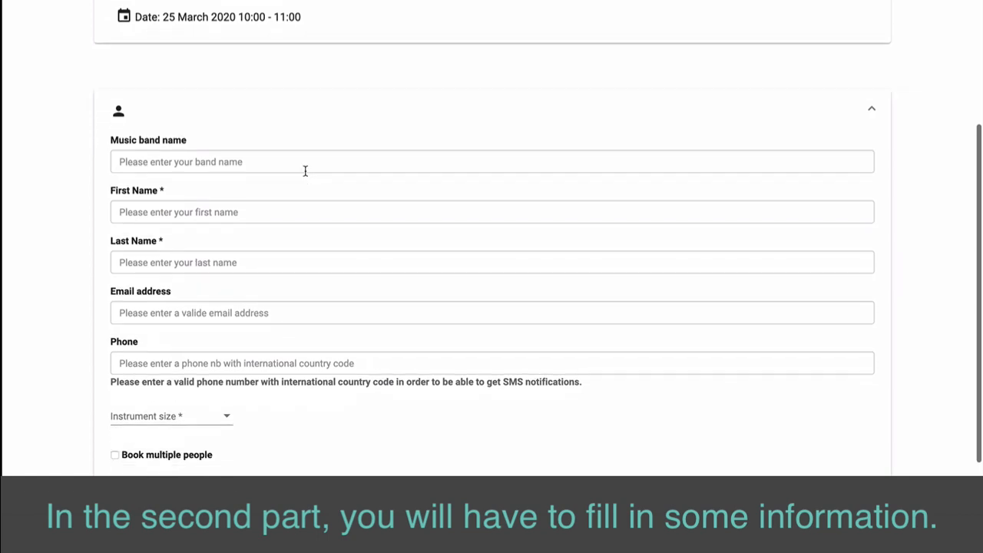
pyautogui.write('Oh Hiroshima')
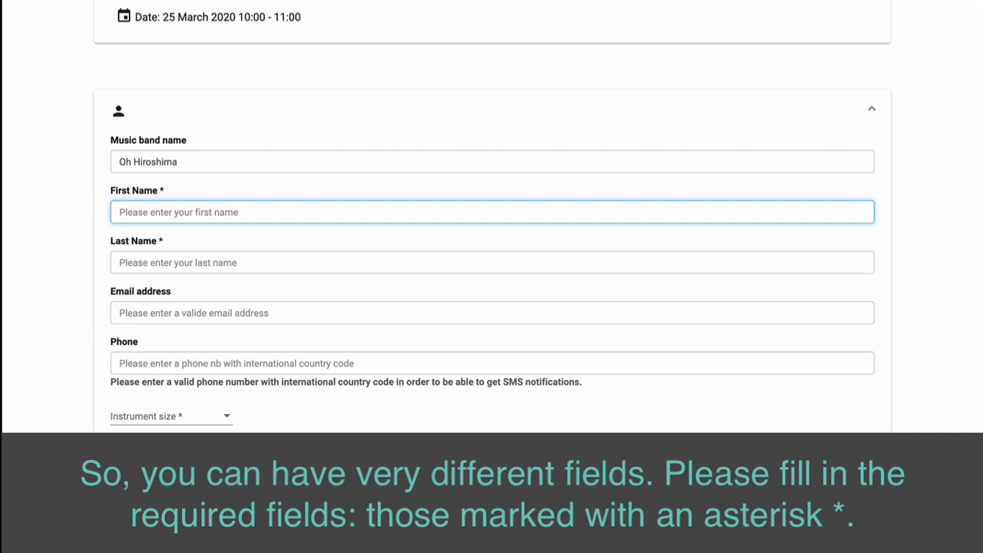
pyautogui.write('Paul')
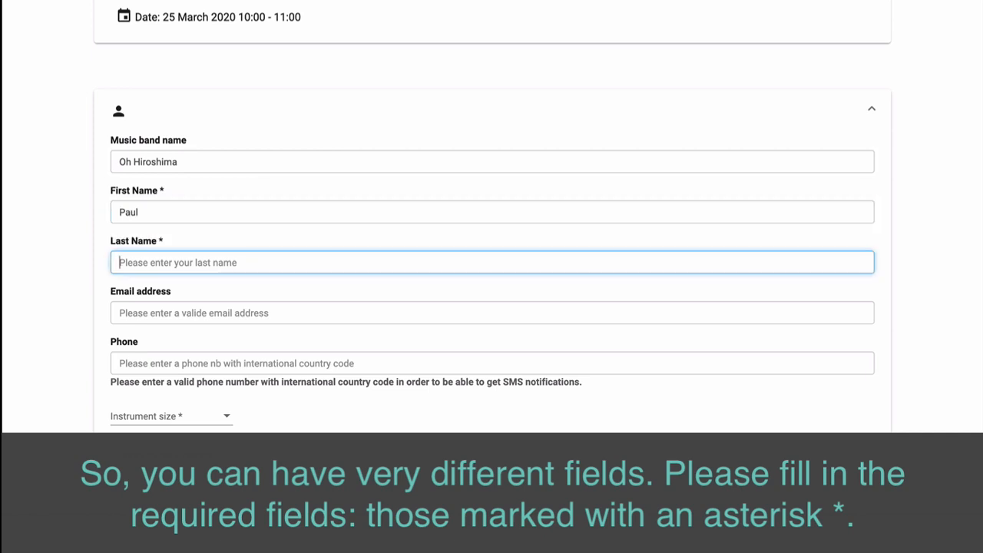
pyautogui.write('d')
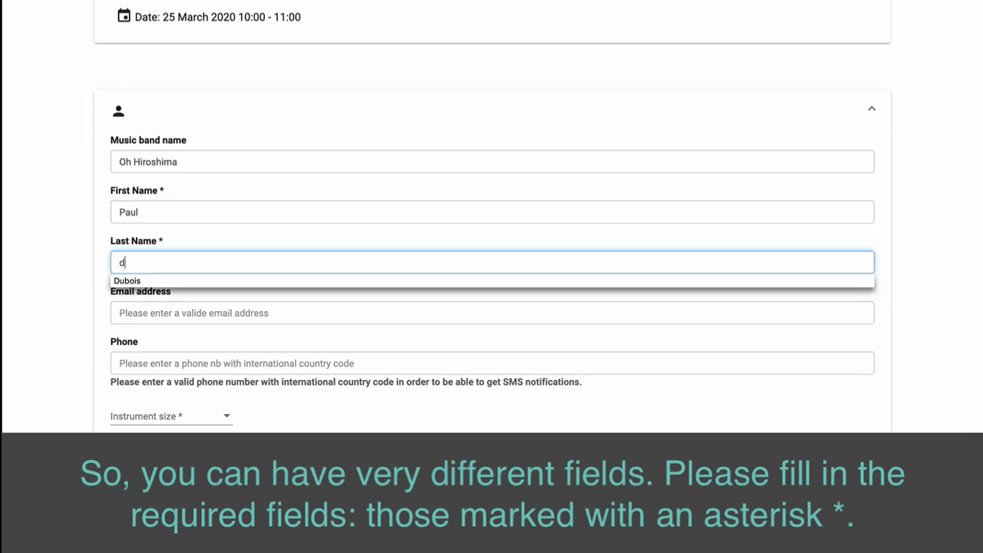
pyautogui.write('u')
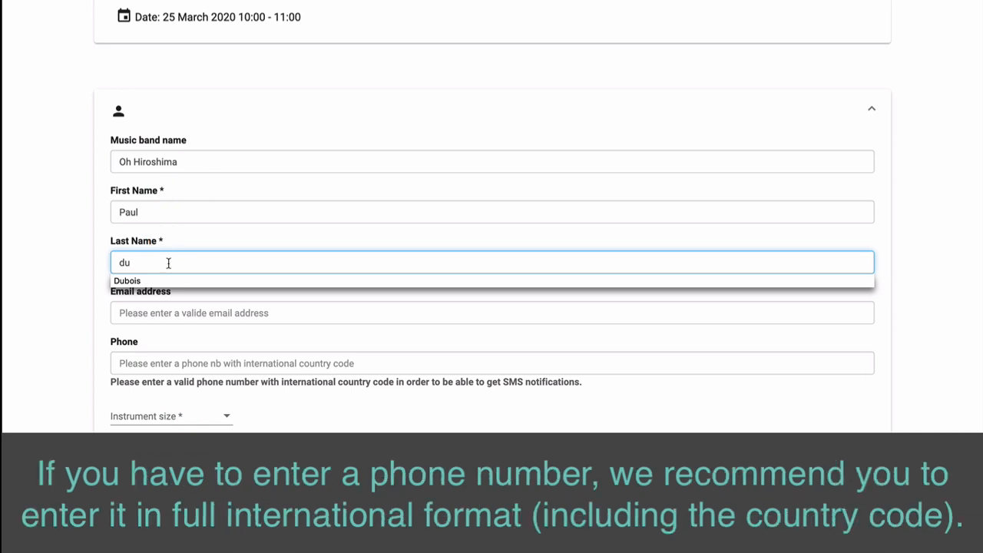
pyautogui.click(127, 280)
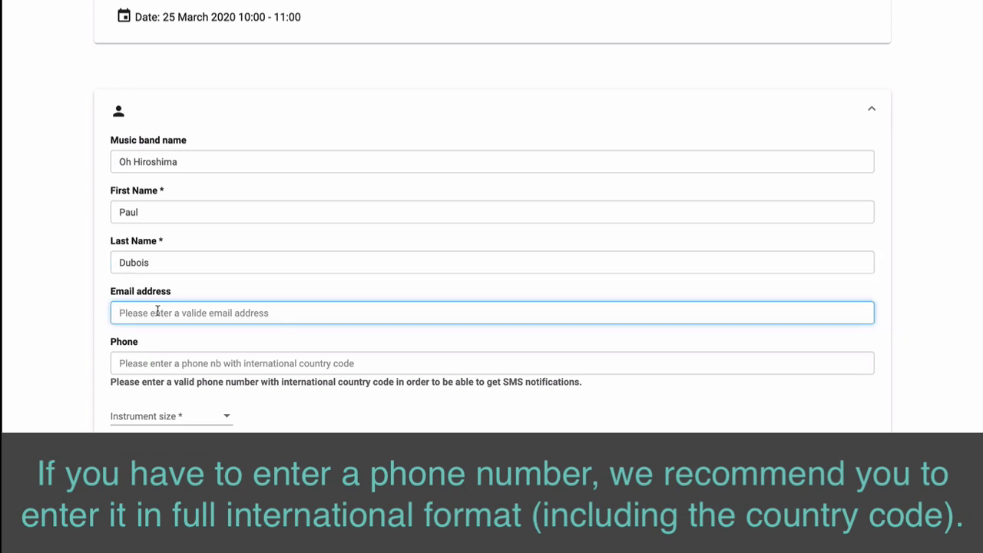
# Accept the suggested email address and choose a (4/4) Full size instrument
pyautogui.write('h')
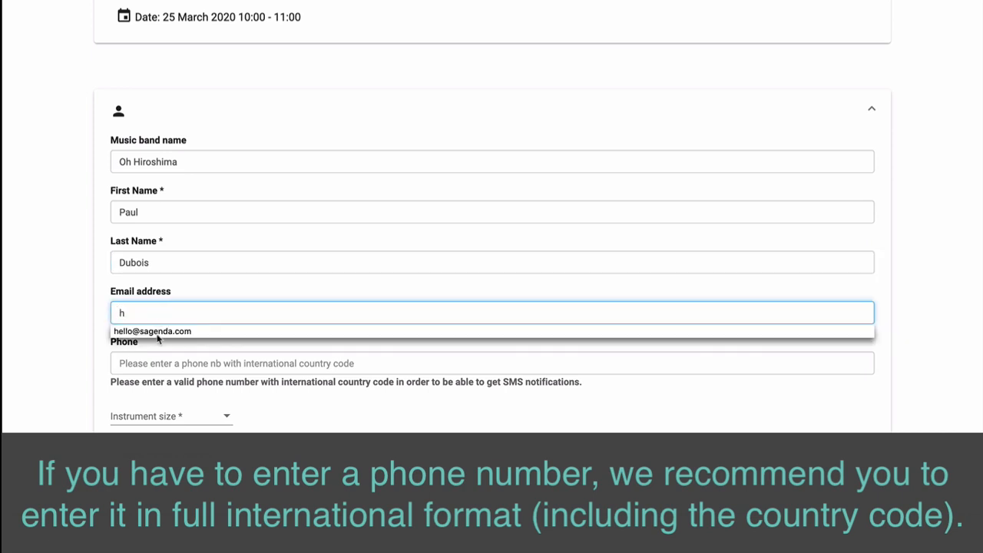
pyautogui.click(151, 331)
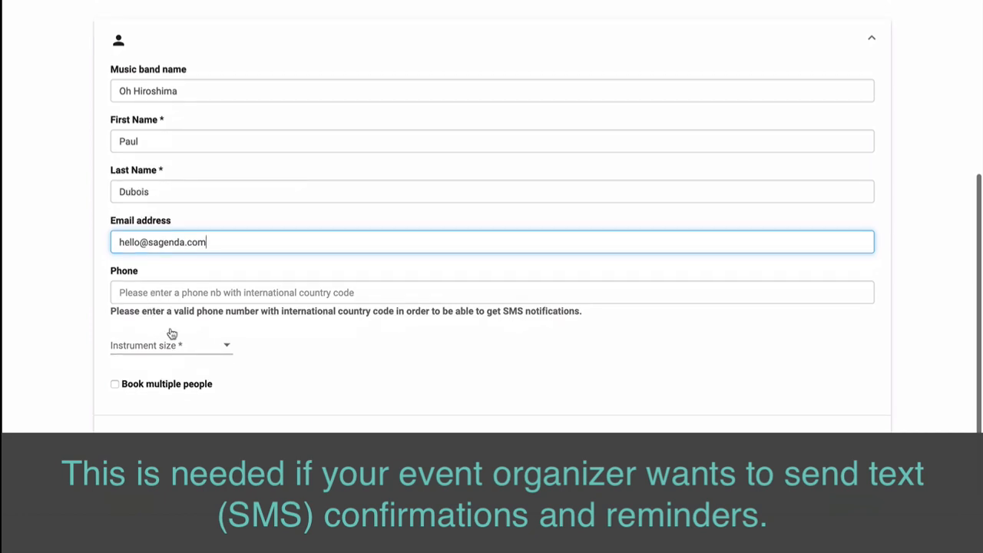
pyautogui.click(172, 348)
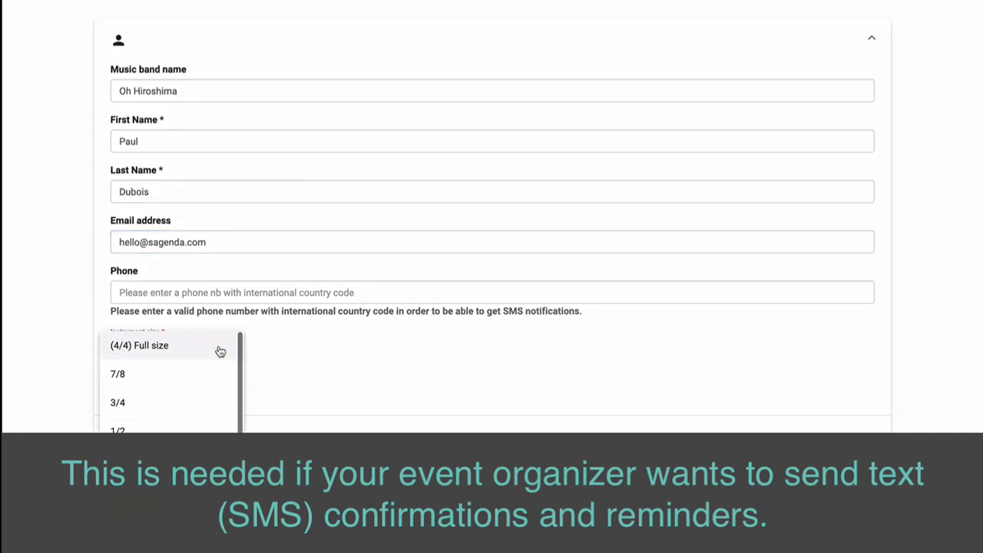
pyautogui.click(137, 346)
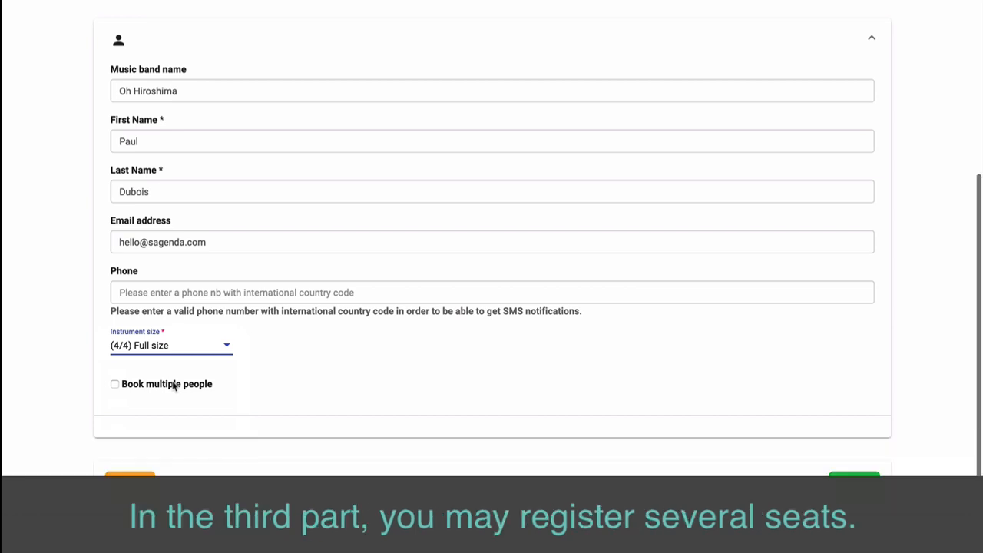
# Enable 'Book multiple people' and try adding participants by name
pyautogui.click(114, 384)
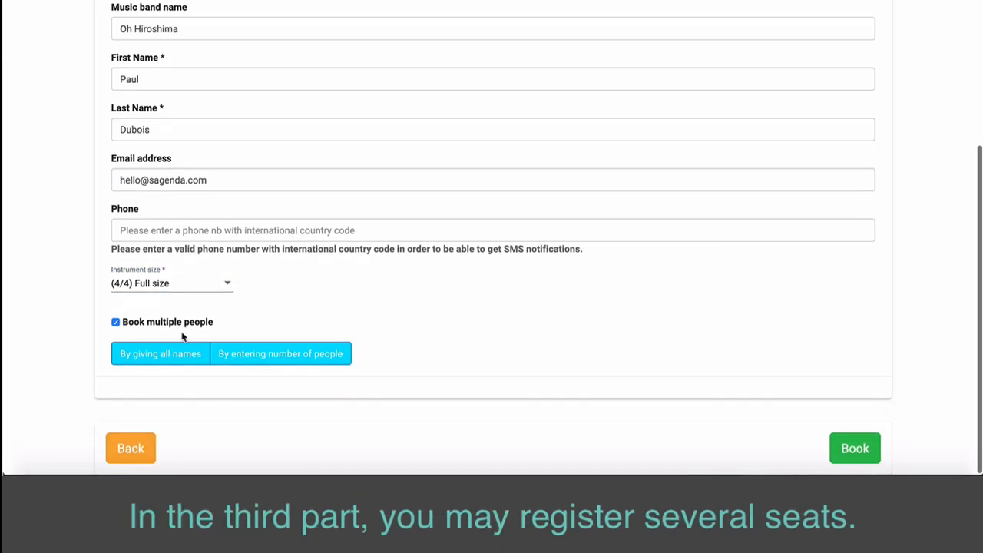
pyautogui.click(160, 354)
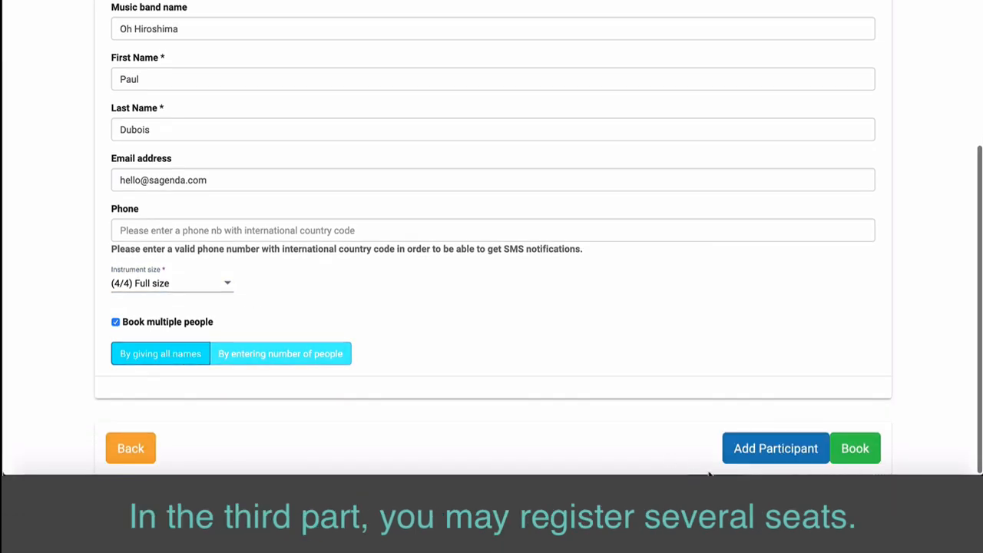
pyautogui.click(774, 449)
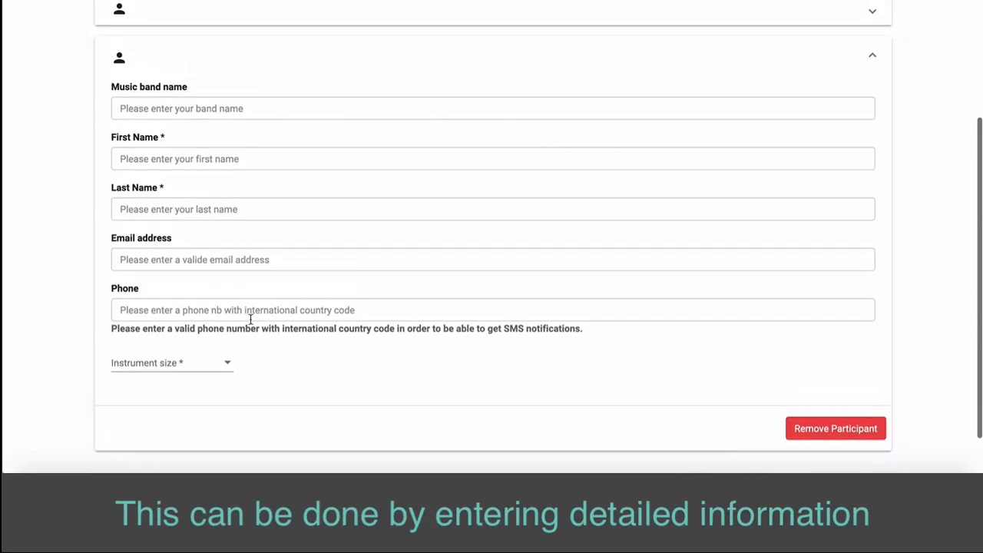
pyautogui.moveTo(838, 428)
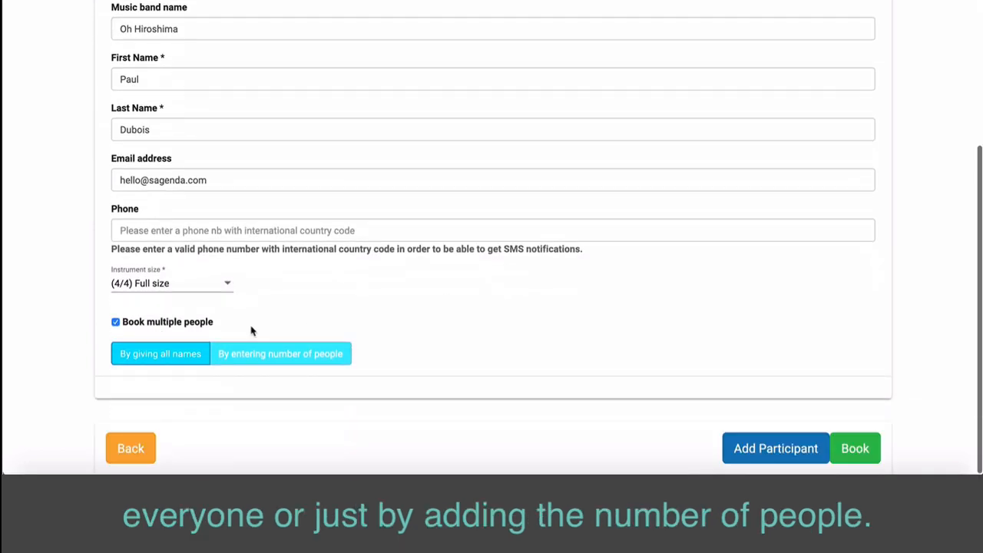
# Switch to entering a head count of 5 and submit the booking
pyautogui.click(280, 353)
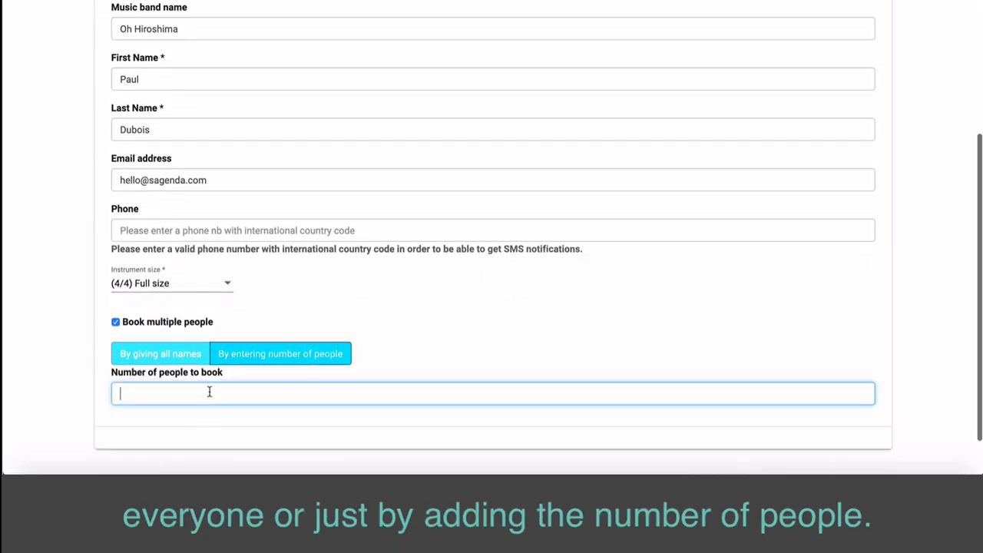
pyautogui.write('5')
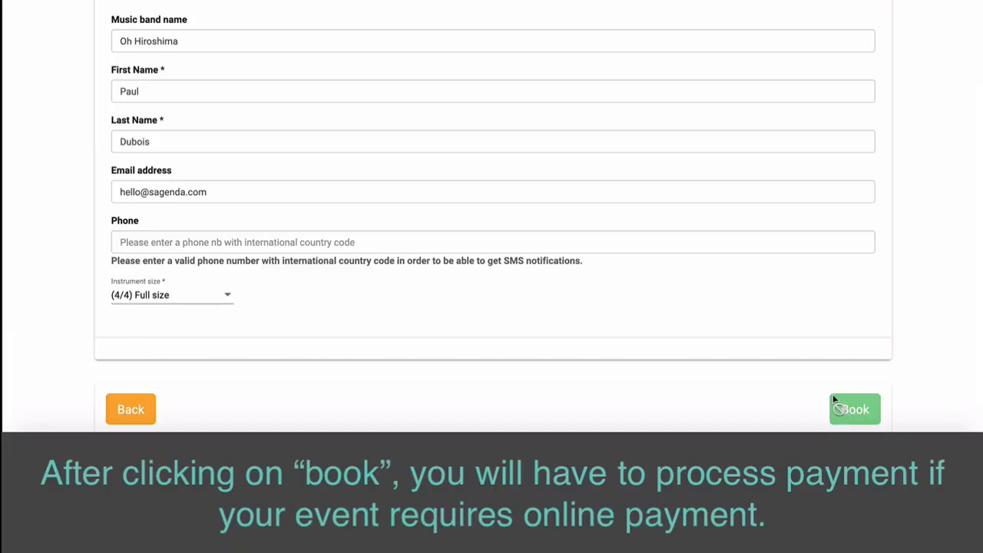
pyautogui.click(854, 409)
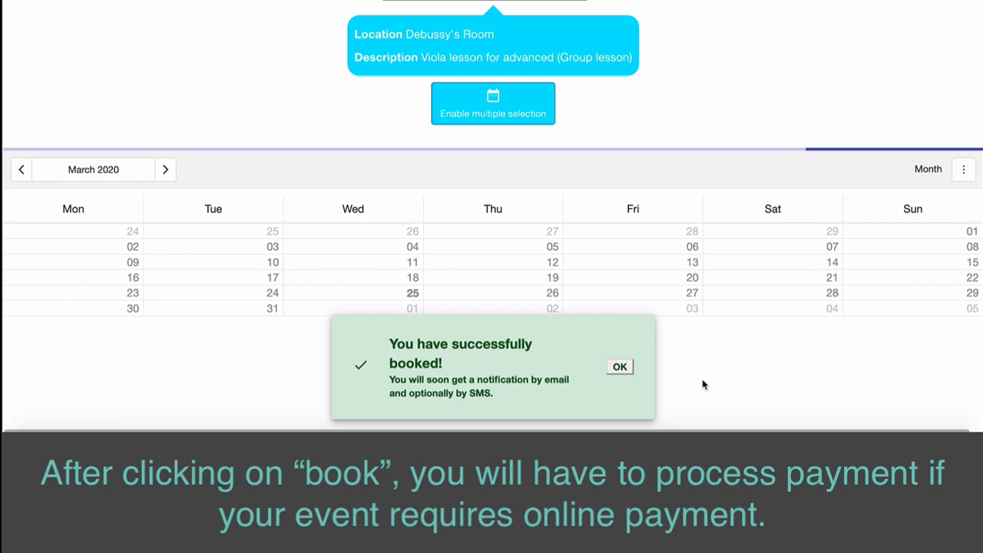